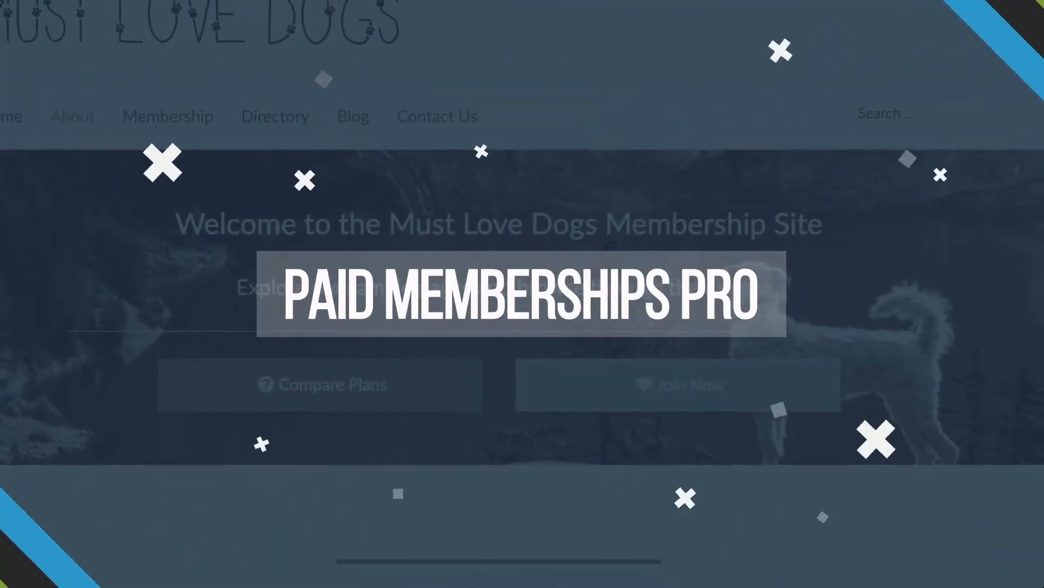
Step: Scroll through the Paid Memberships Pro dashboard to view setup options and sales summary
{"action": "scroll", "scroll_direction": "down", "scroll_amount": 3}
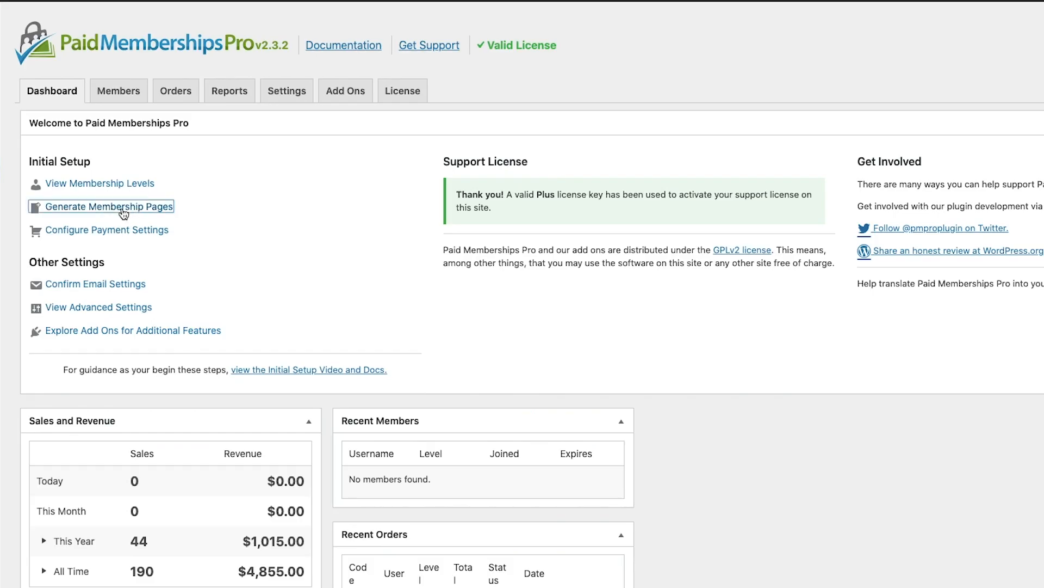
Step: Auto-generate the account, billing, checkout, levels, login and profile membership pages
{"action": "left_click", "coordinate": [107, 206]}
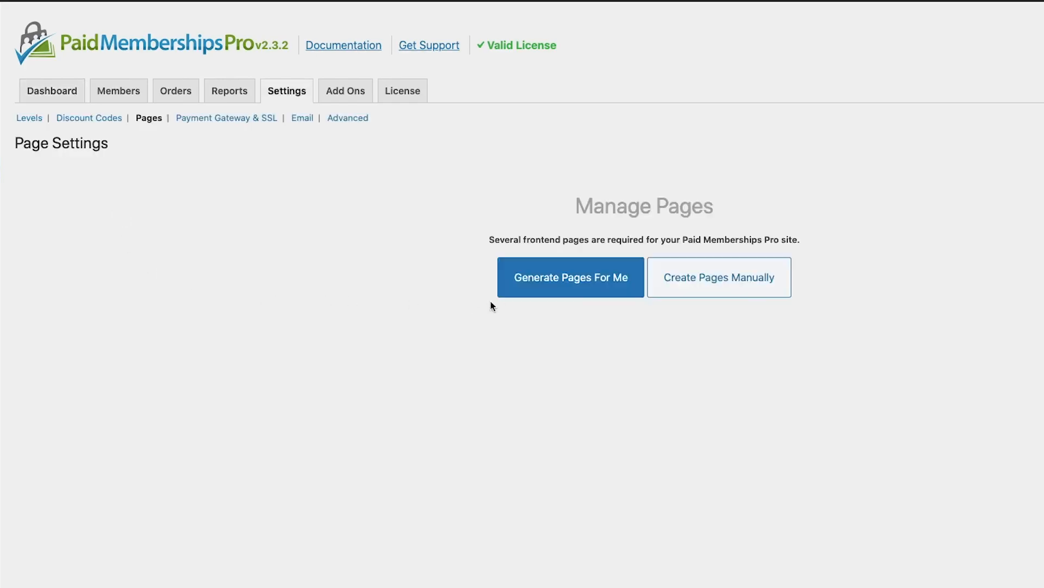
{"action": "left_click", "coordinate": [569, 276]}
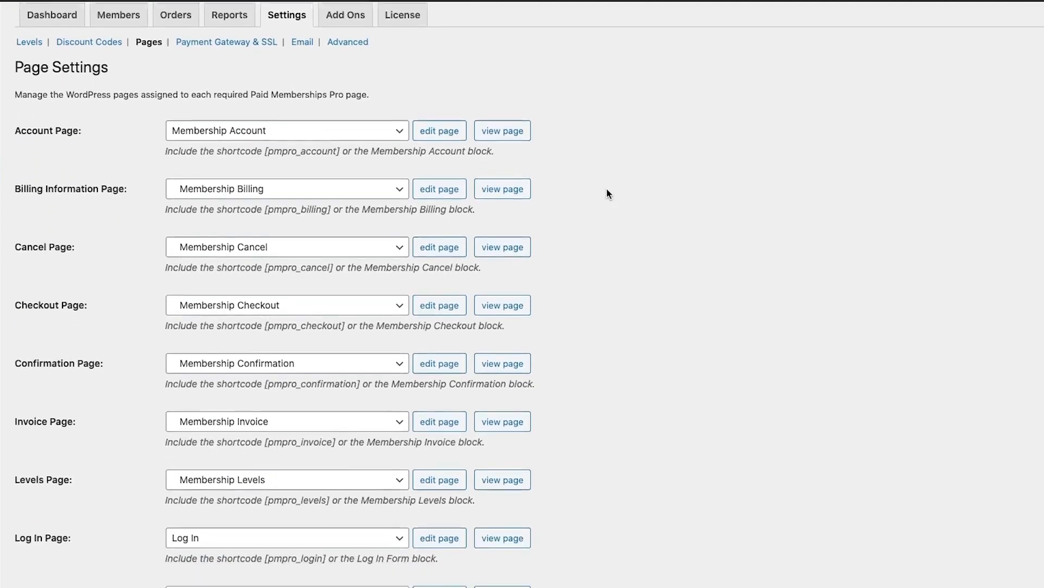
{"action": "scroll", "scroll_direction": "down", "scroll_amount": 3}
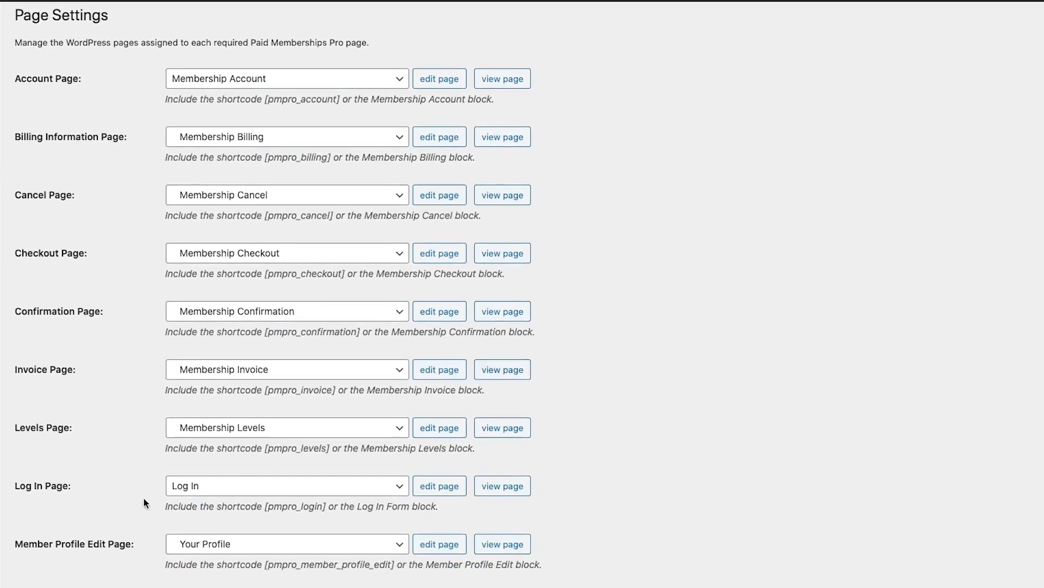
{"action": "mouse_move", "coordinate": [189, 554]}
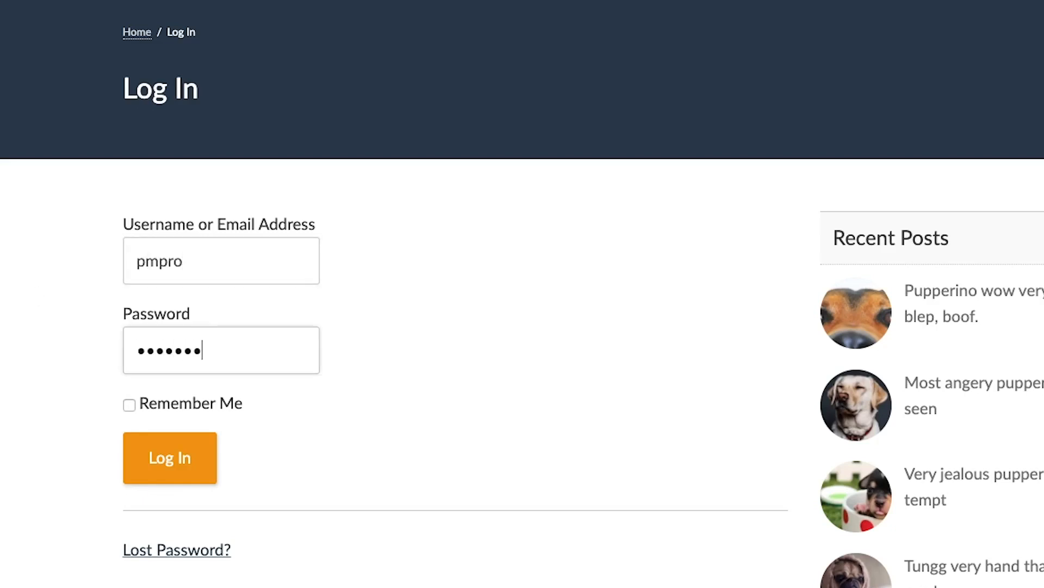
Step: Expand the membership pages in Menus, then log in through the blog's Log In widget
{"action": "left_click", "coordinate": [169, 458]}
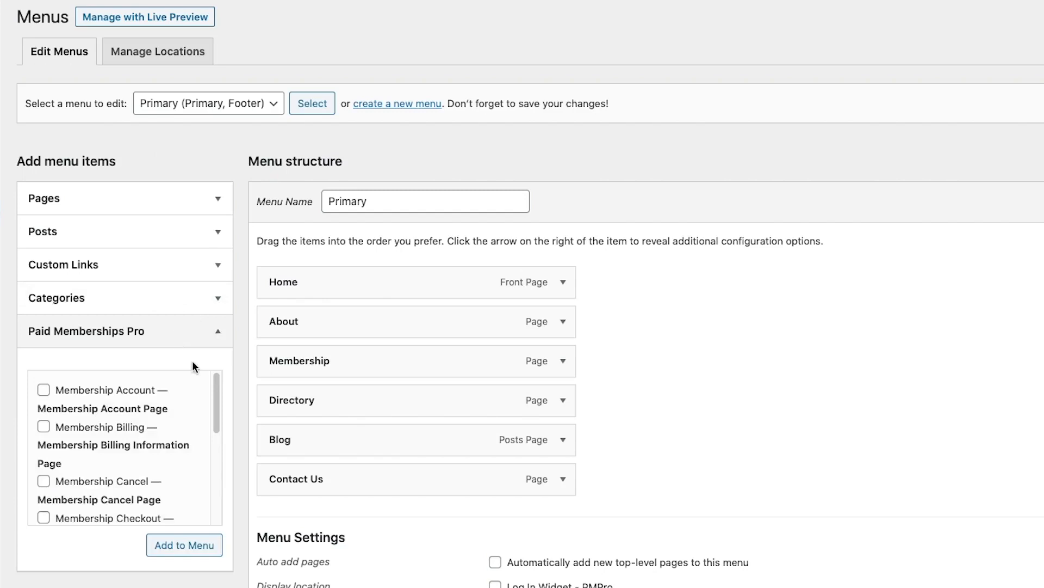
{"action": "left_click", "coordinate": [44, 489]}
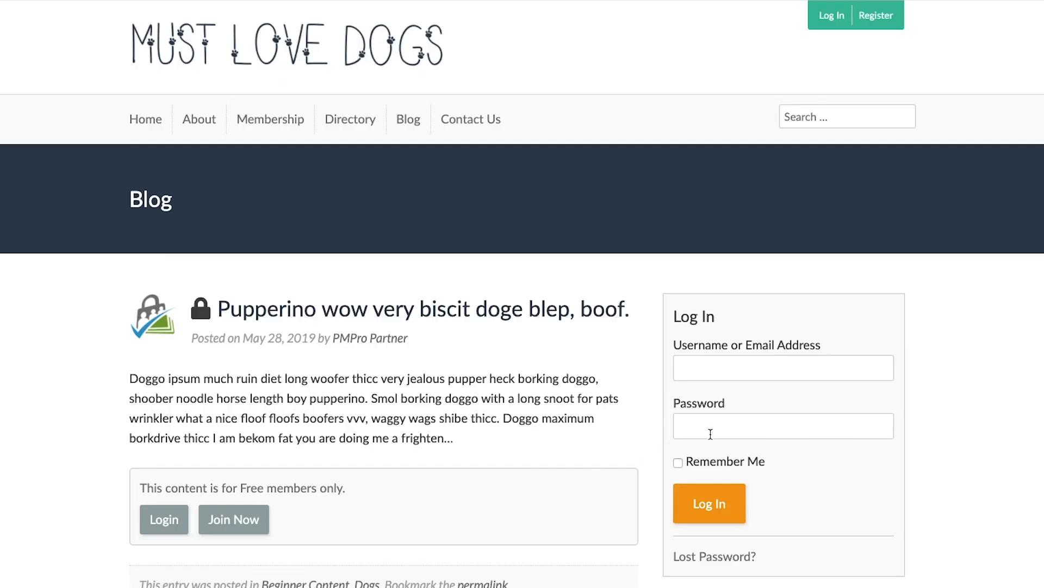
{"action": "type", "text": "pmpro"}
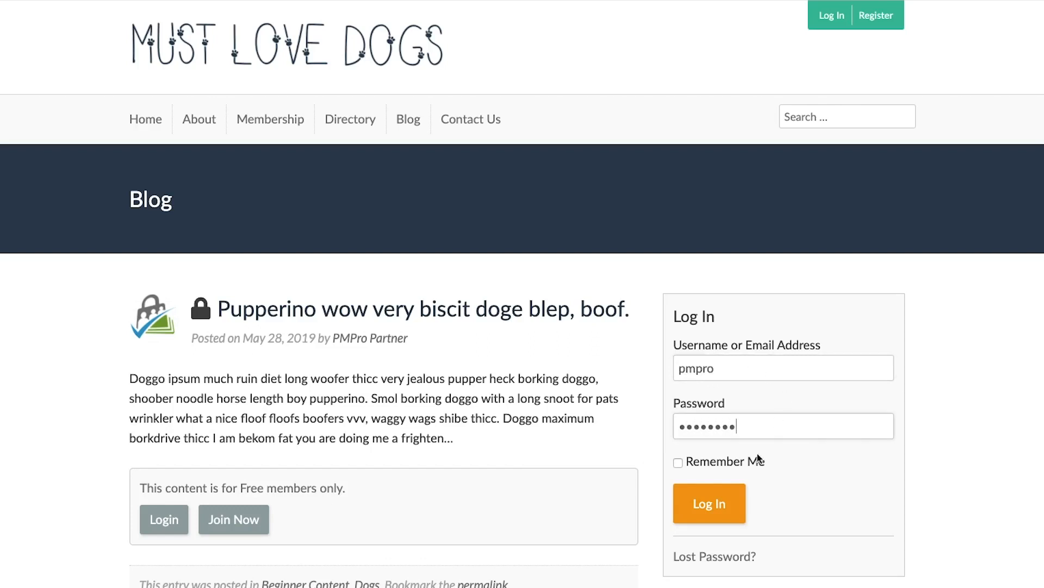
{"action": "left_click", "coordinate": [708, 503]}
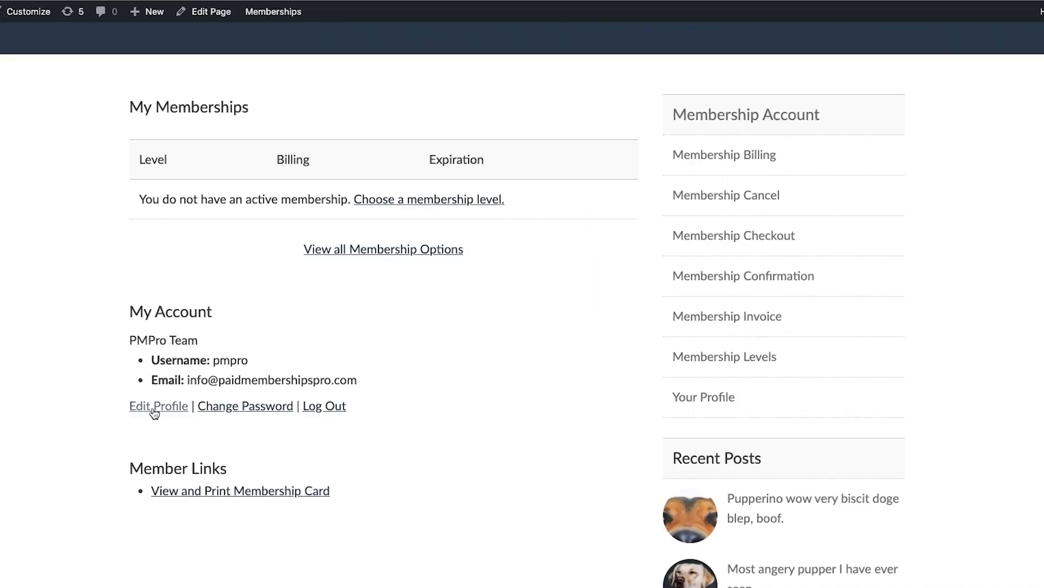
Step: Open Edit Profile and enter first name Joe and last name Smith
{"action": "left_click", "coordinate": [157, 406]}
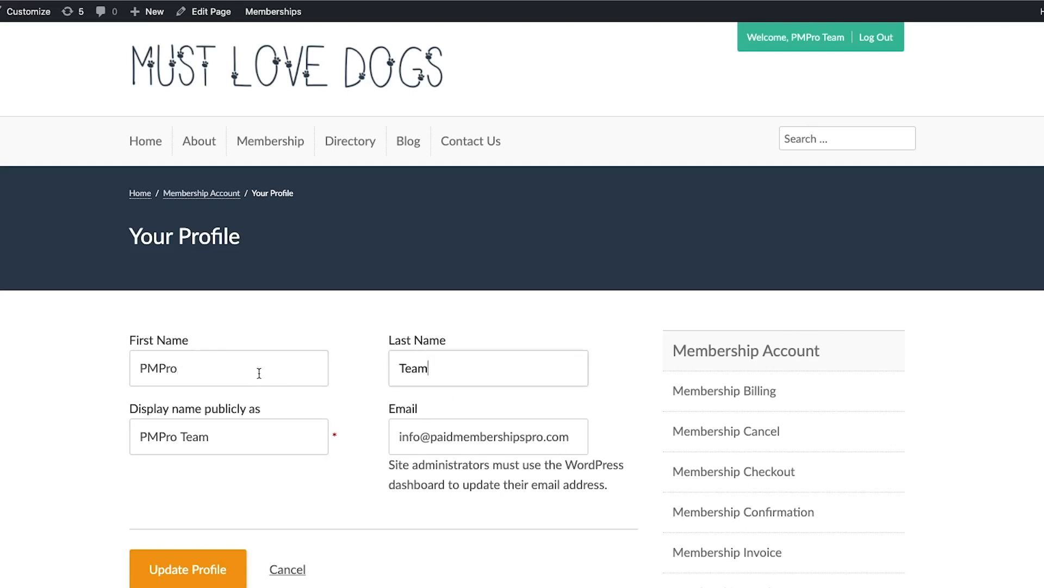
{"action": "type", "text": "Joe"}
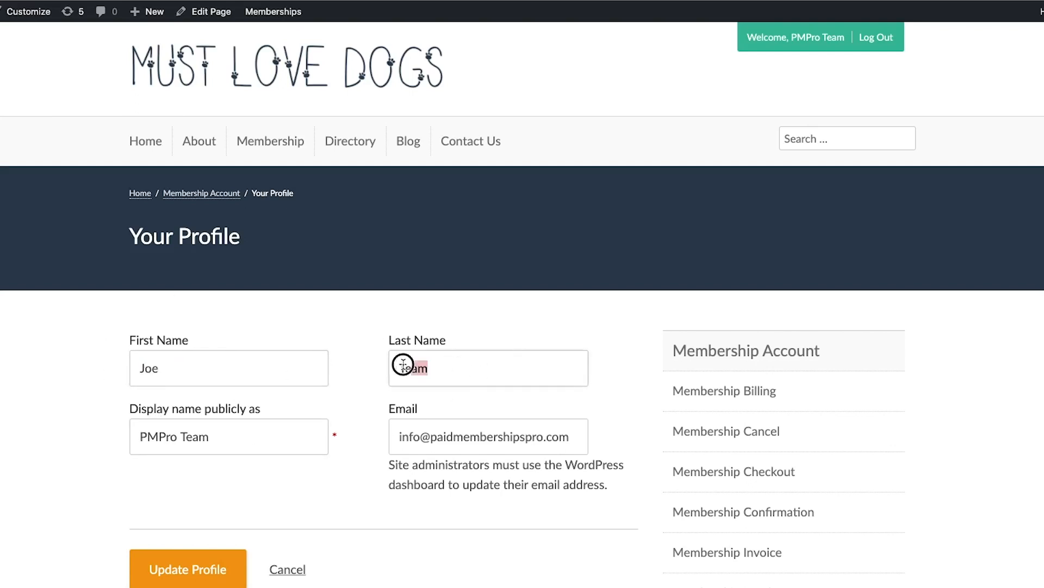
{"action": "type", "text": "Smith"}
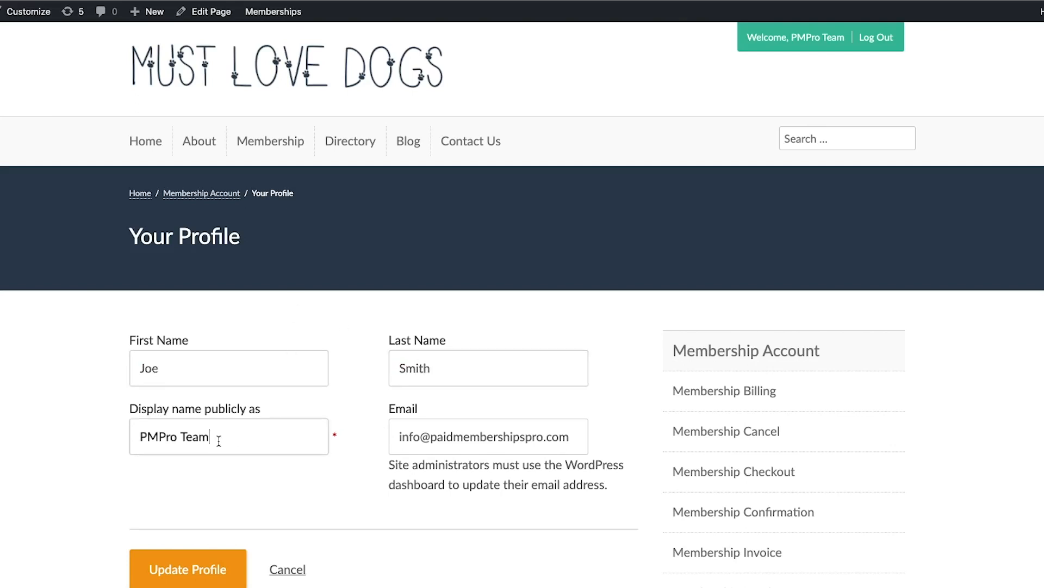